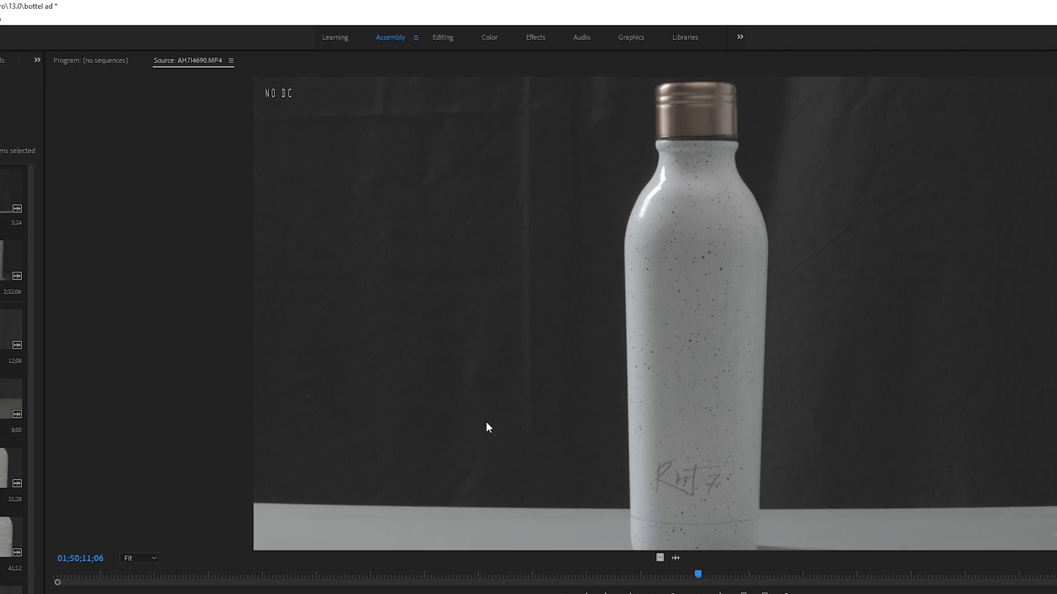
mouse_move(470, 399)
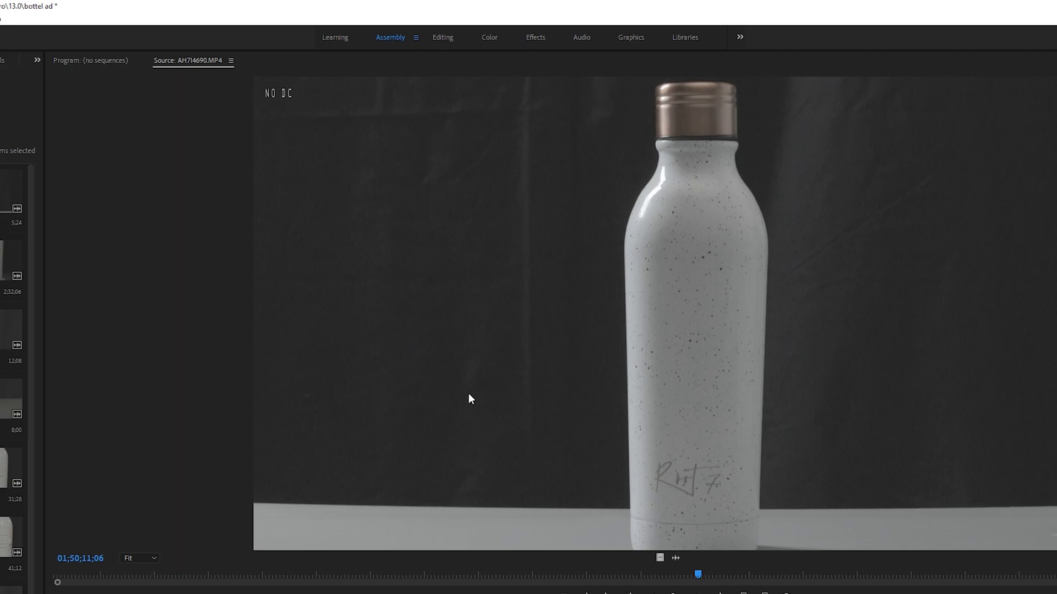
mouse_move(293, 107)
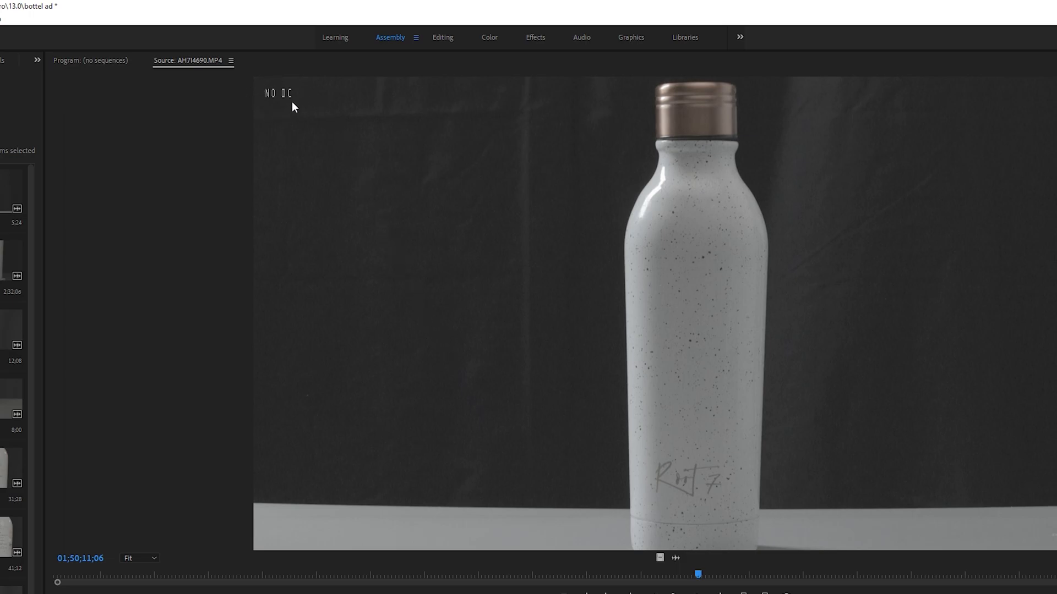
mouse_move(296, 112)
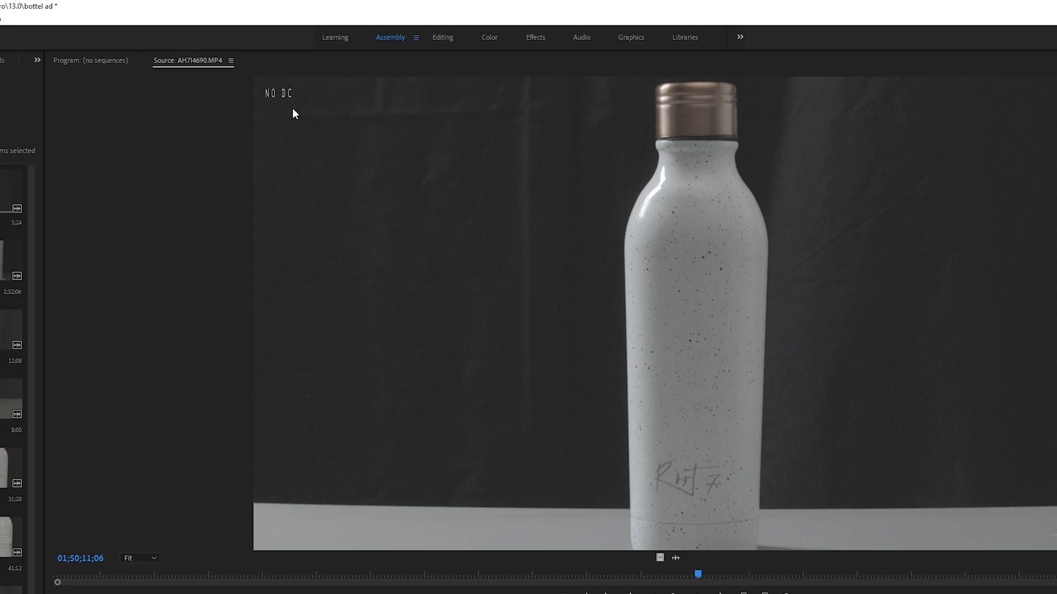
mouse_move(294, 133)
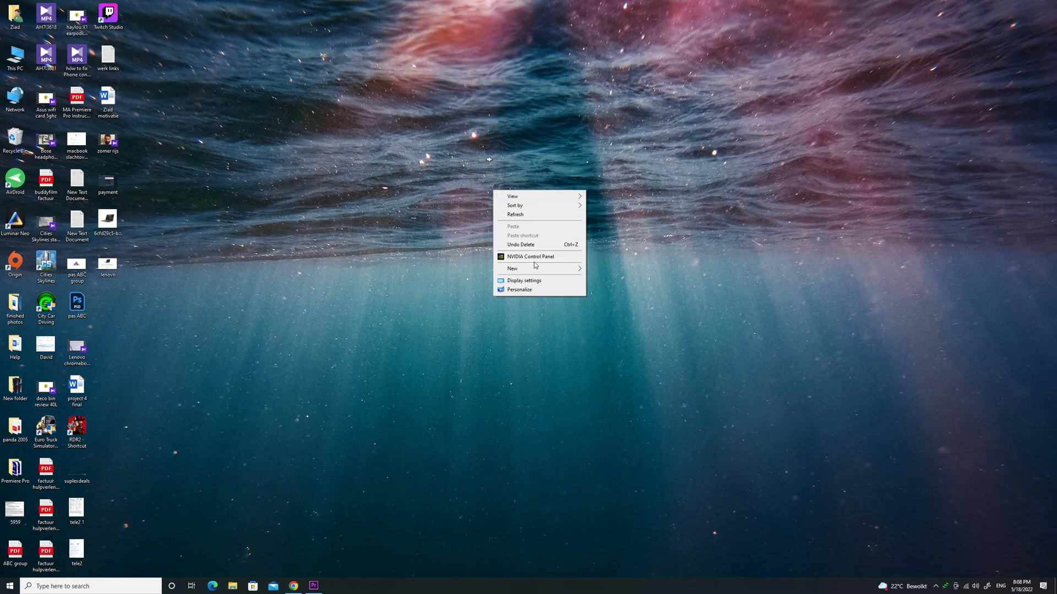
Launch NVIDIA Control Panel from the desktop and go to Manage 3D Settings
left_click(531, 257)
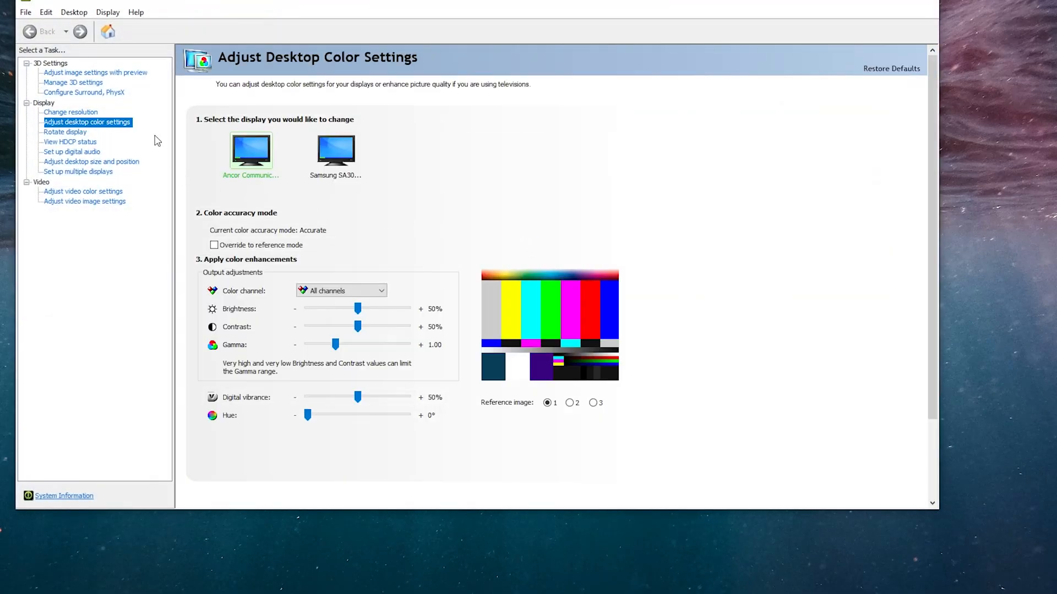
left_click(73, 83)
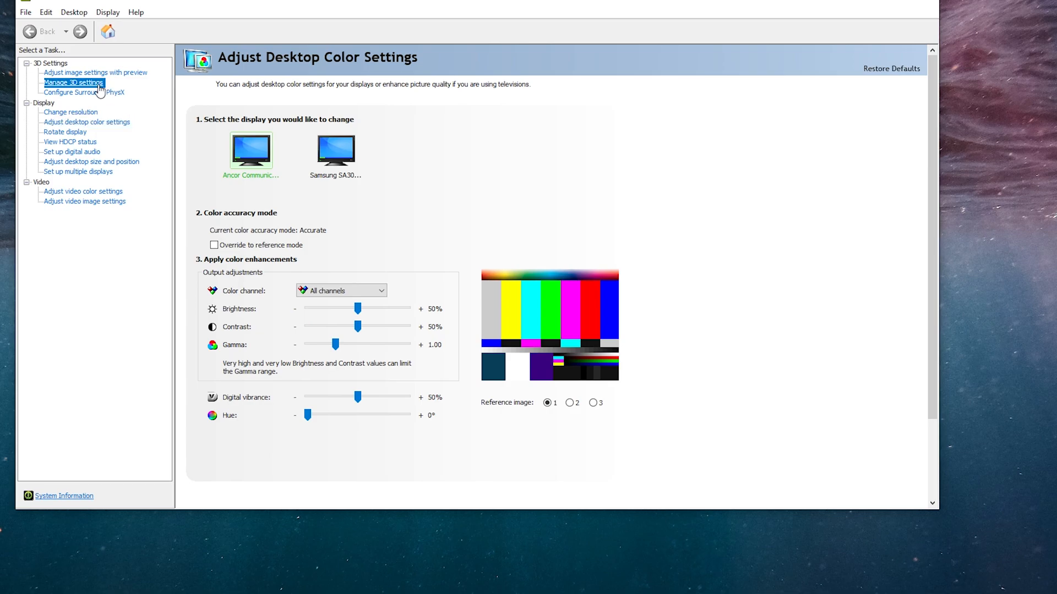
left_click(72, 82)
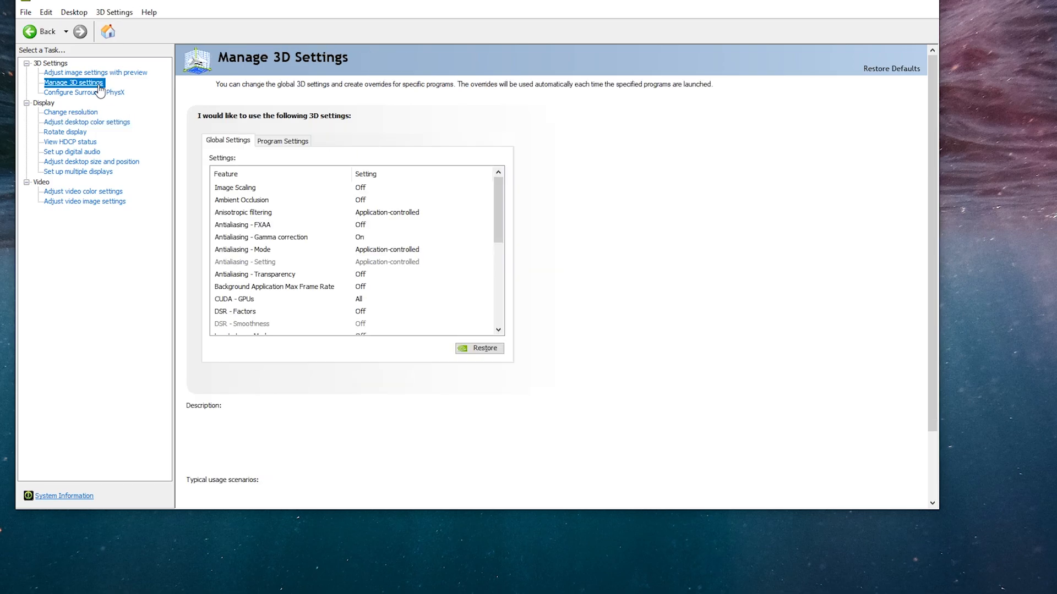
Restore the global 3D settings to their defaults and confirm with Yes
left_click(479, 349)
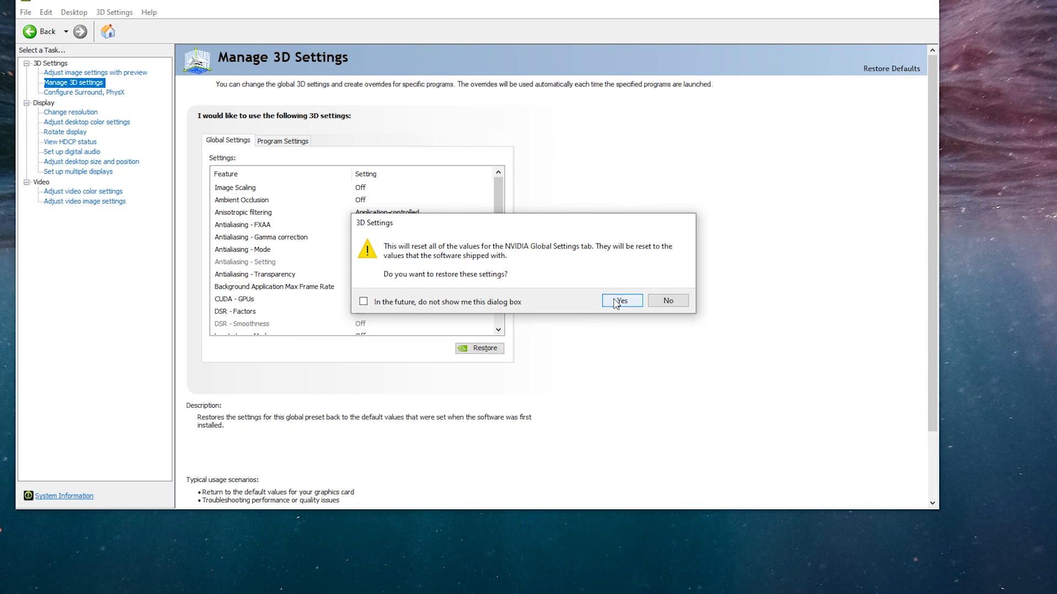
left_click(619, 301)
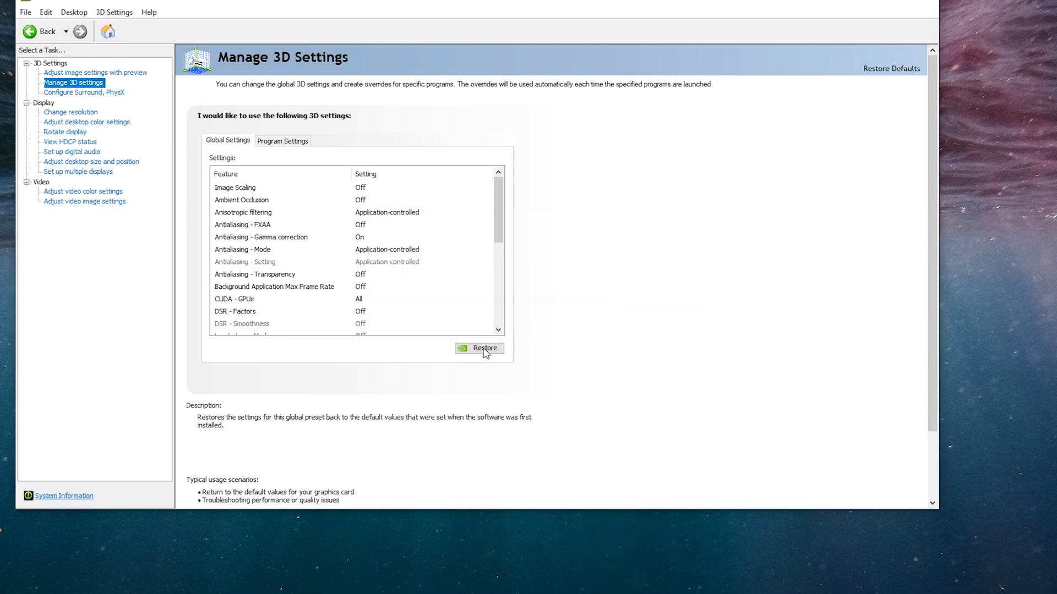
left_click(483, 348)
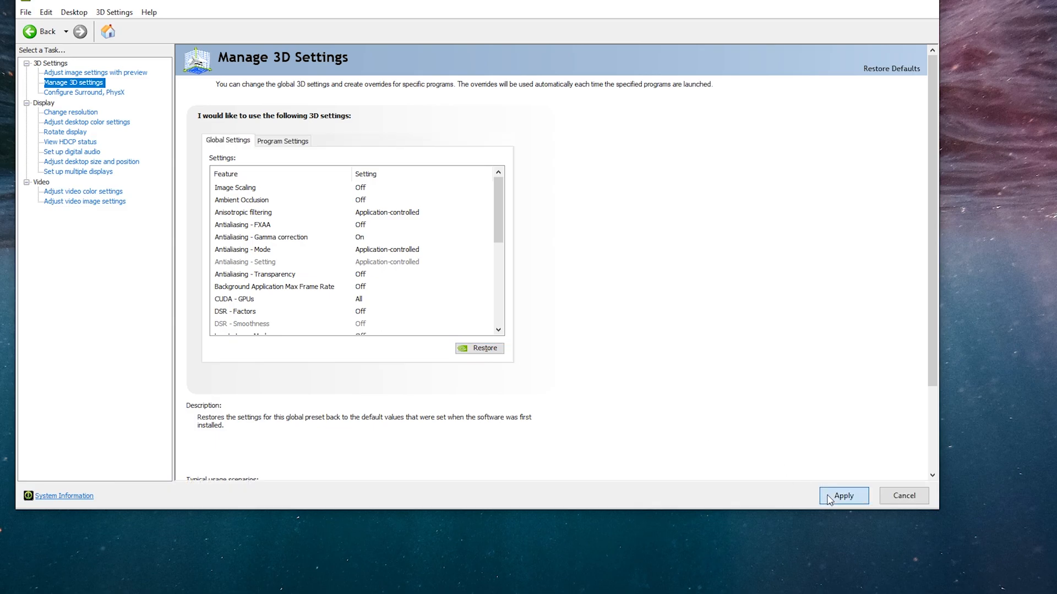
mouse_move(531, 302)
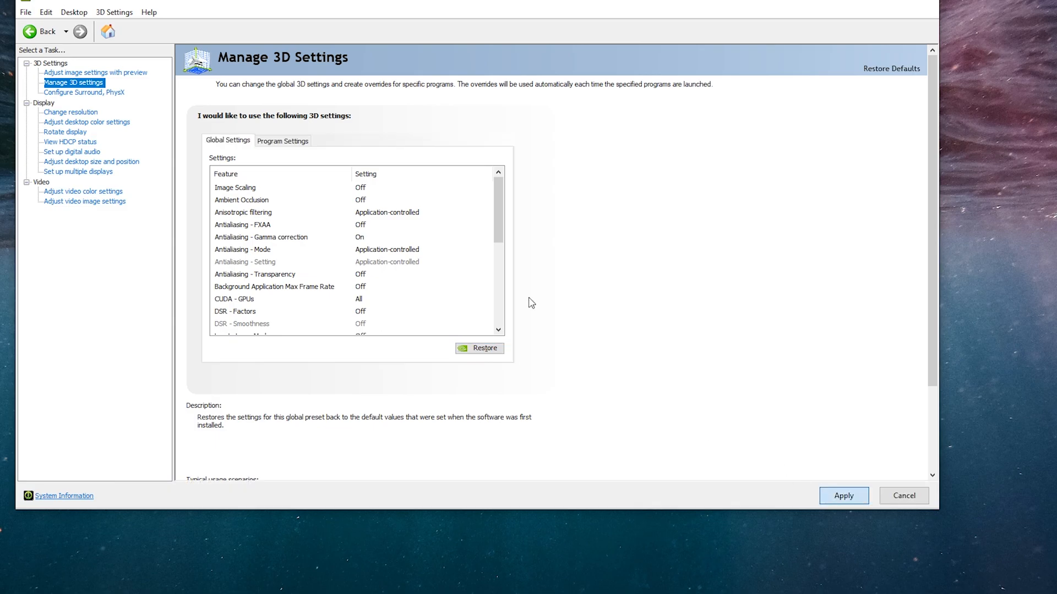
mouse_move(827, 389)
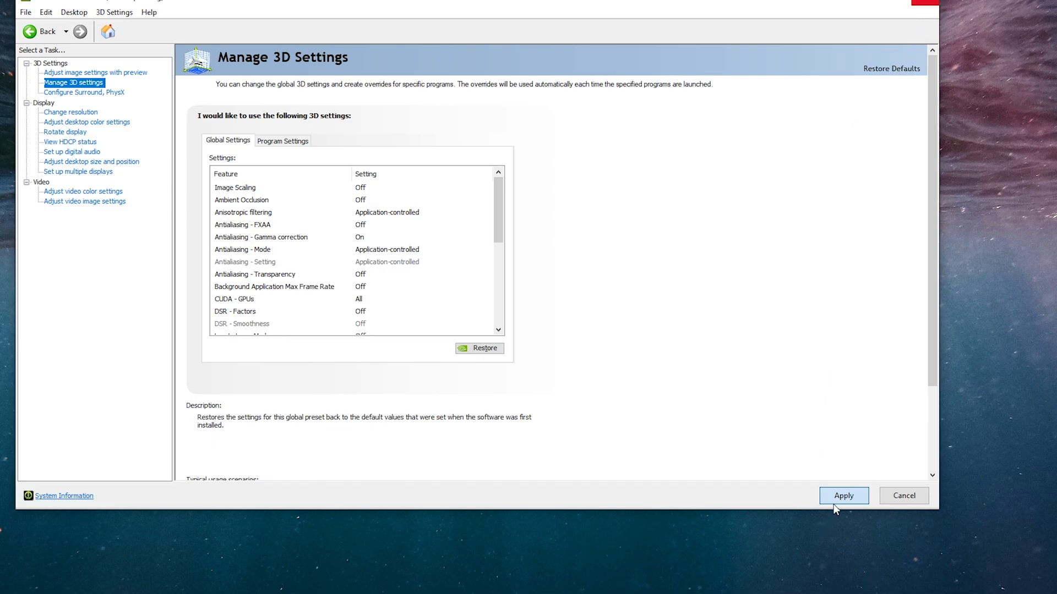
Apply the restored settings, close the control panel, save and reopen the 'bottel ad' Premiere project
left_click(774, 97)
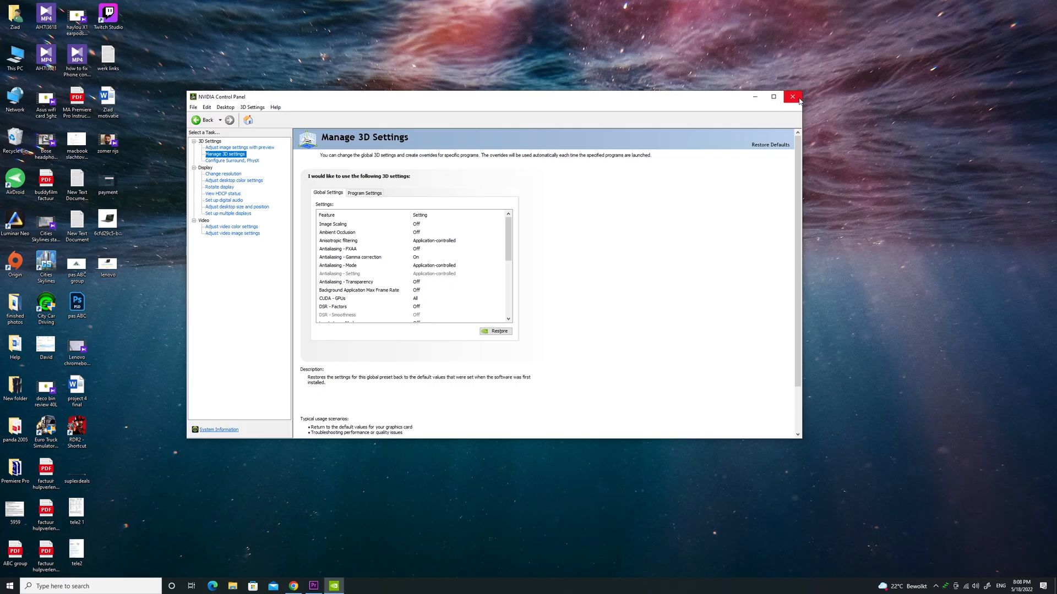
left_click(792, 97)
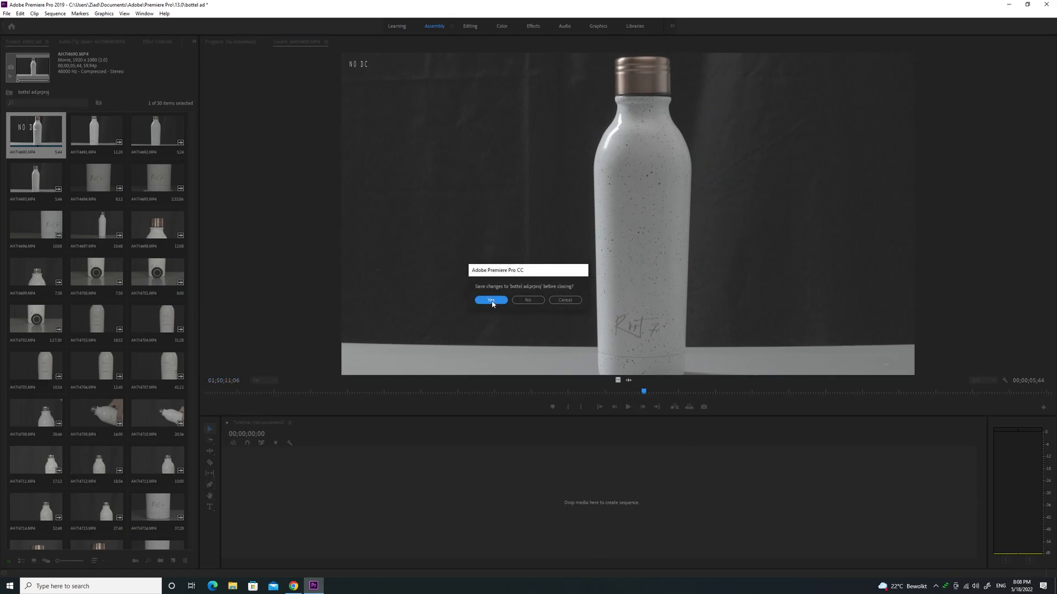
left_click(490, 300)
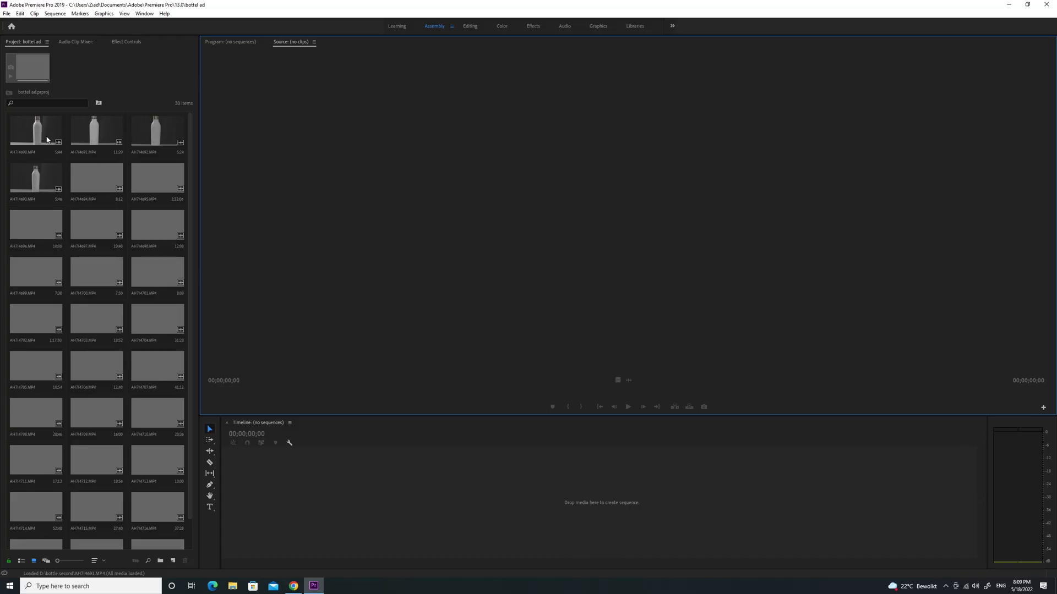
left_click(35, 131)
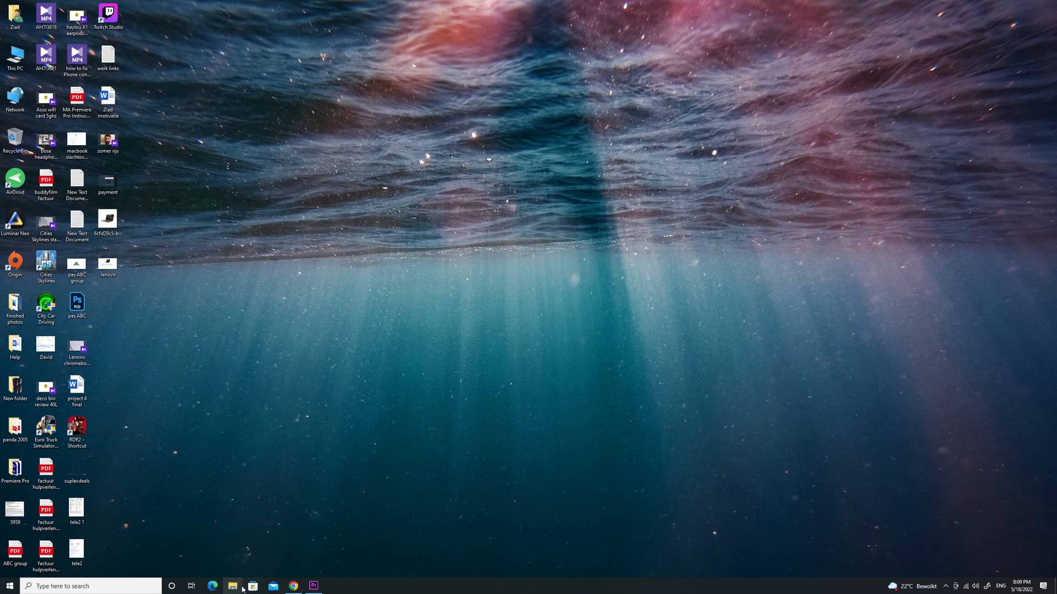
Browse File Explorer to C:\ProgramData\NVIDIA Corporation\Drs
left_click(233, 585)
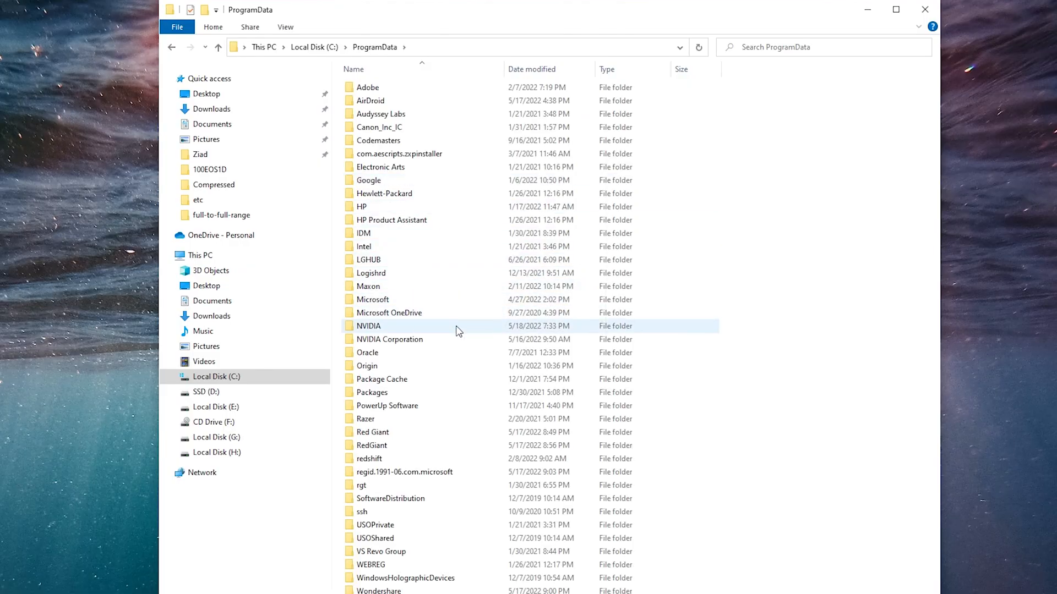
double_click(389, 339)
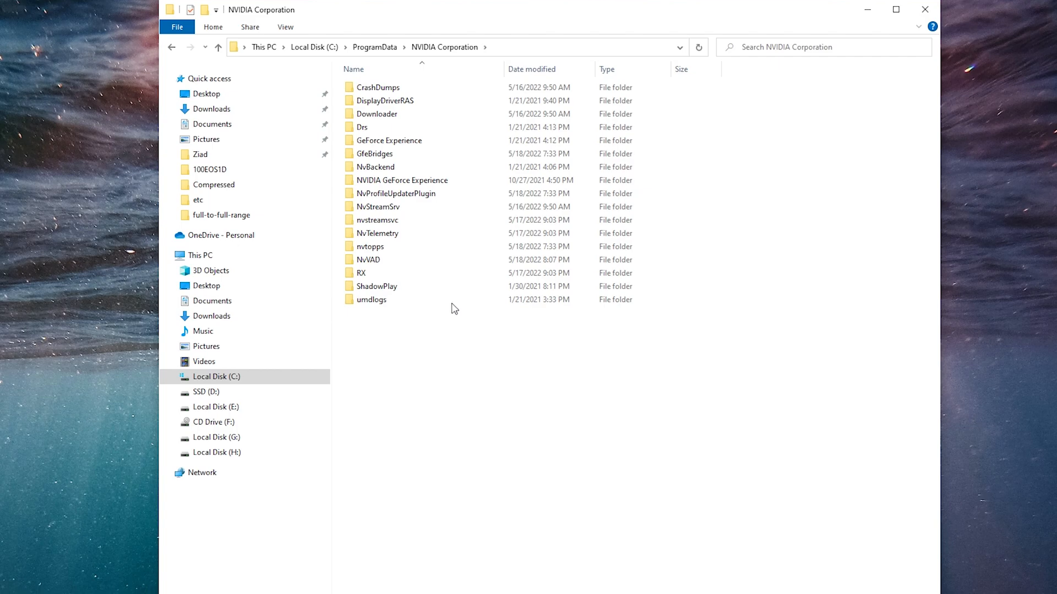
double_click(362, 126)
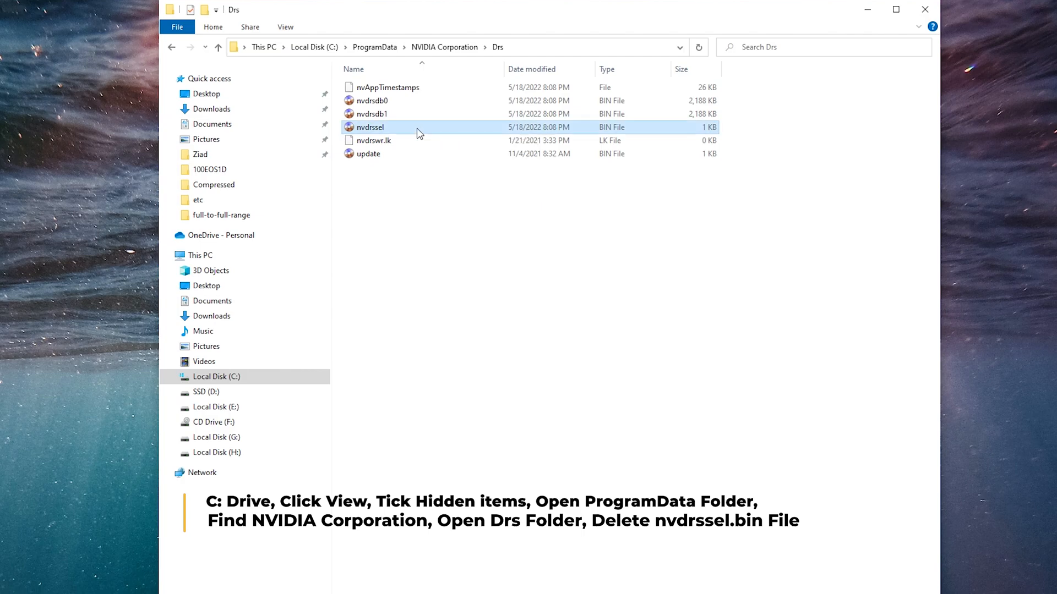
mouse_move(423, 133)
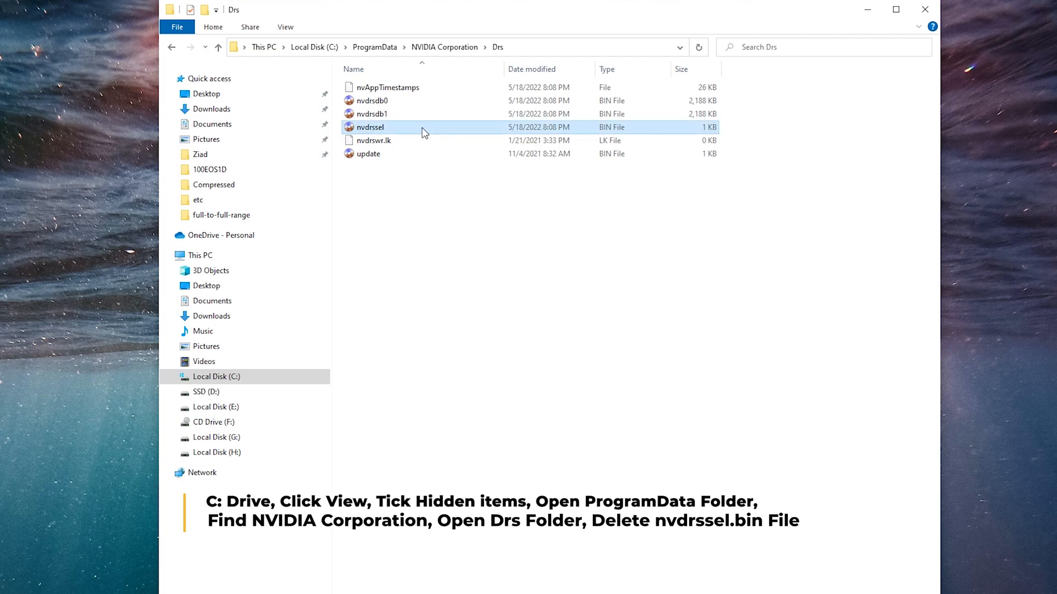
Delete the nvdrssel file from the Drs folder
right_click(370, 127)
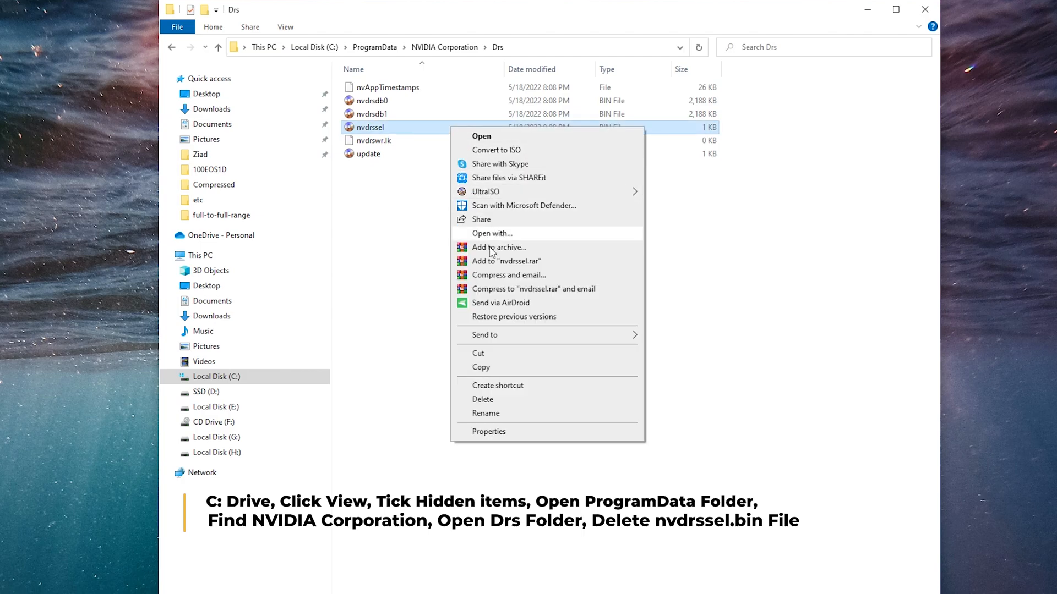
left_click(482, 398)
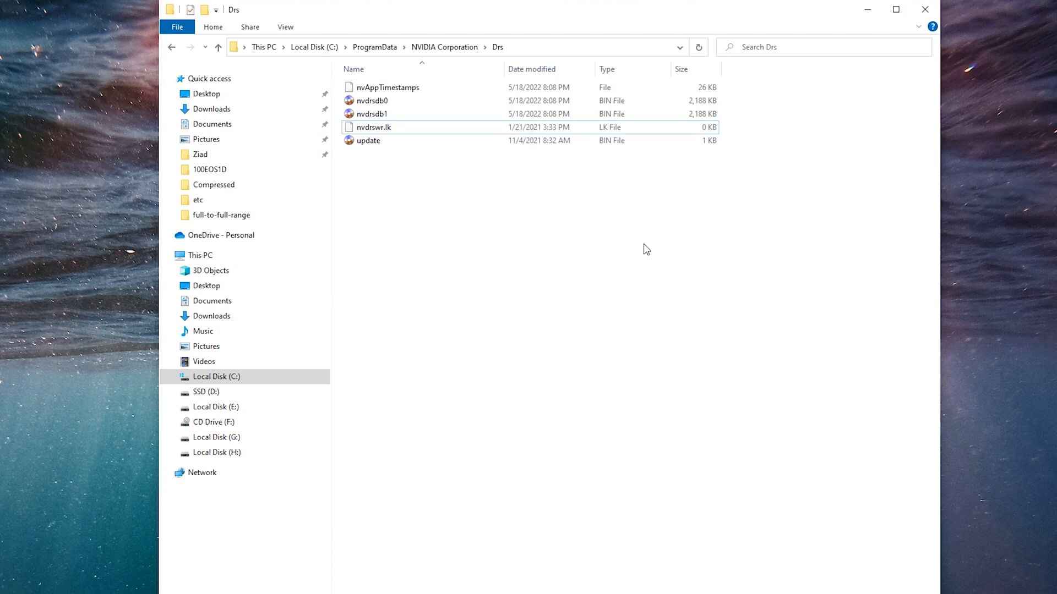
mouse_move(917, 29)
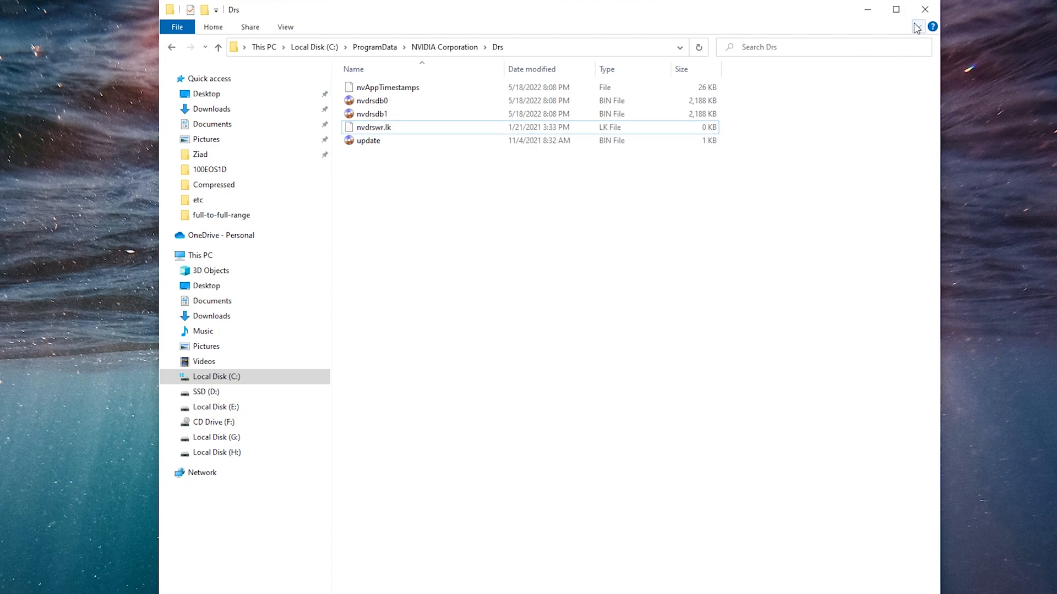